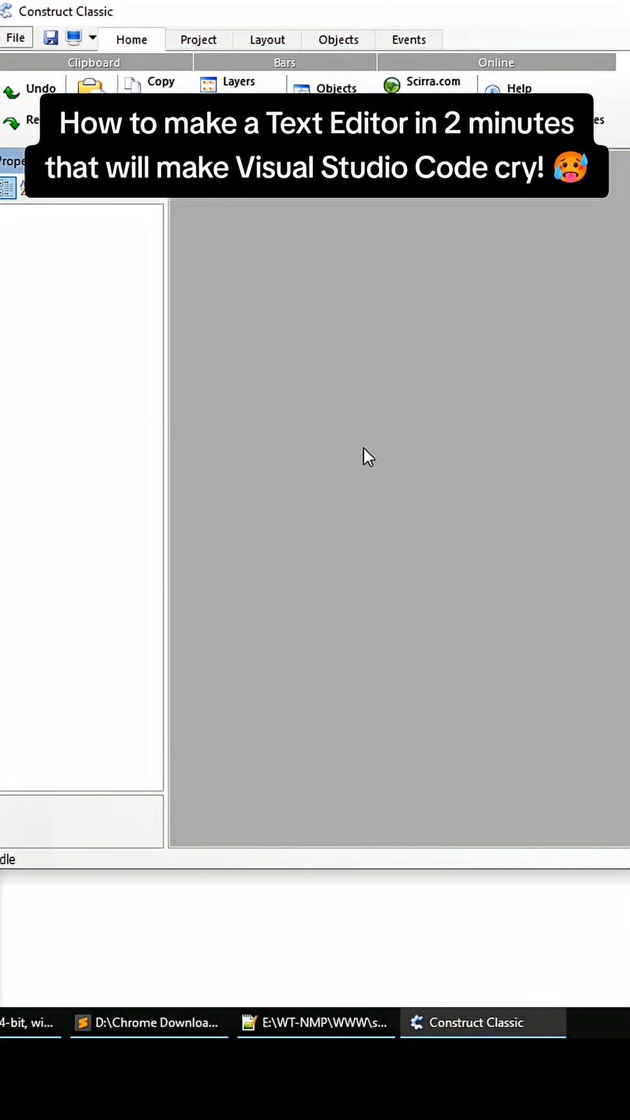
mouse_move(32, 56)
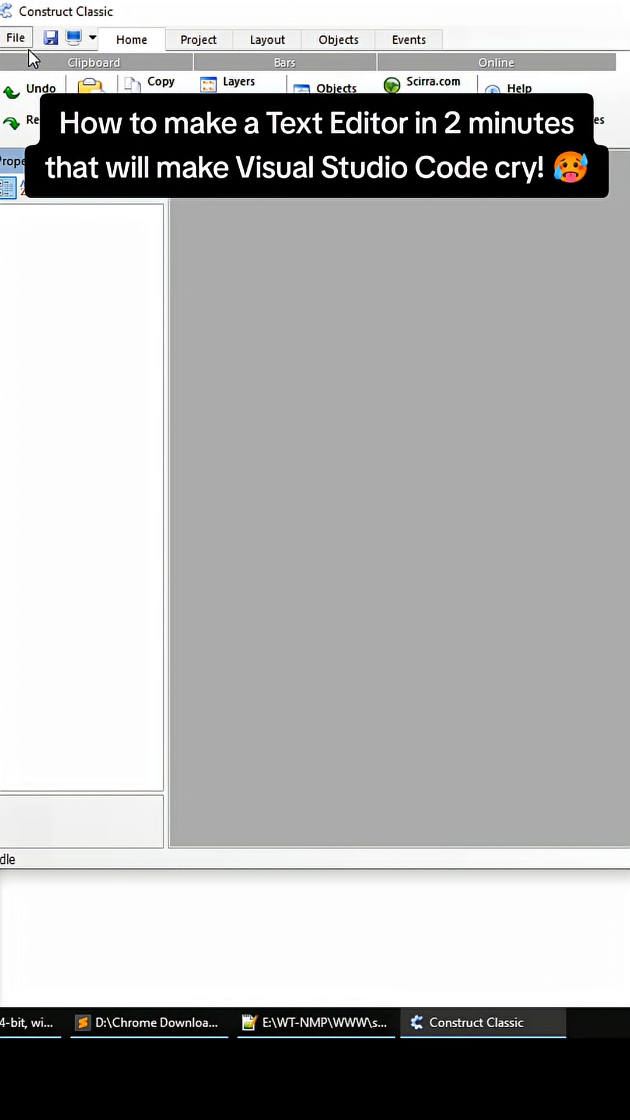
Create a new application project from the File menu.
click(15, 37)
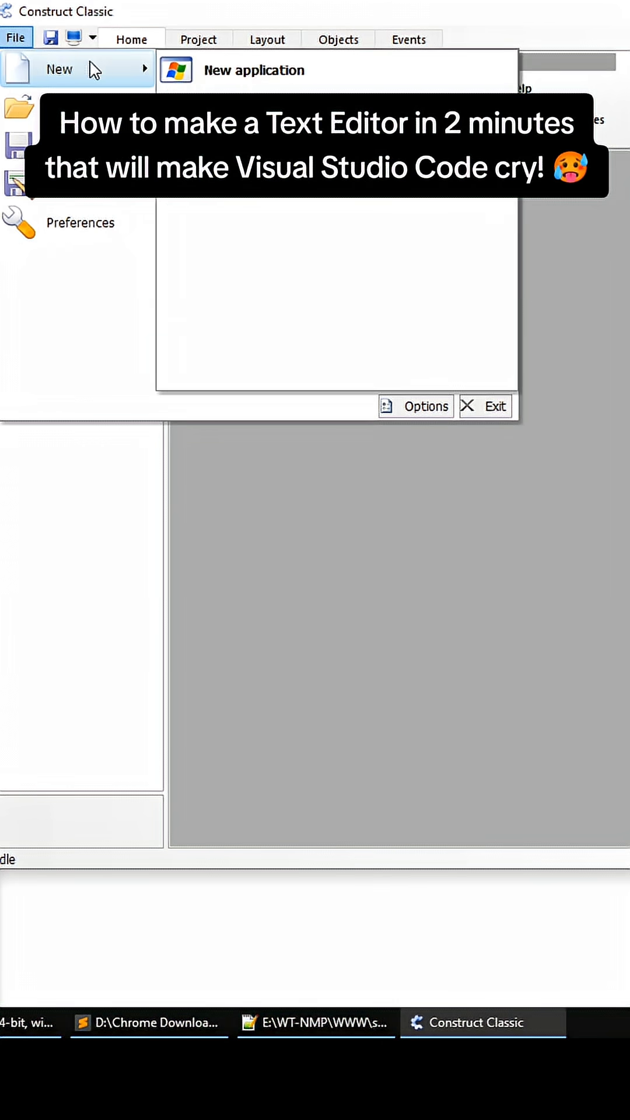
click(254, 70)
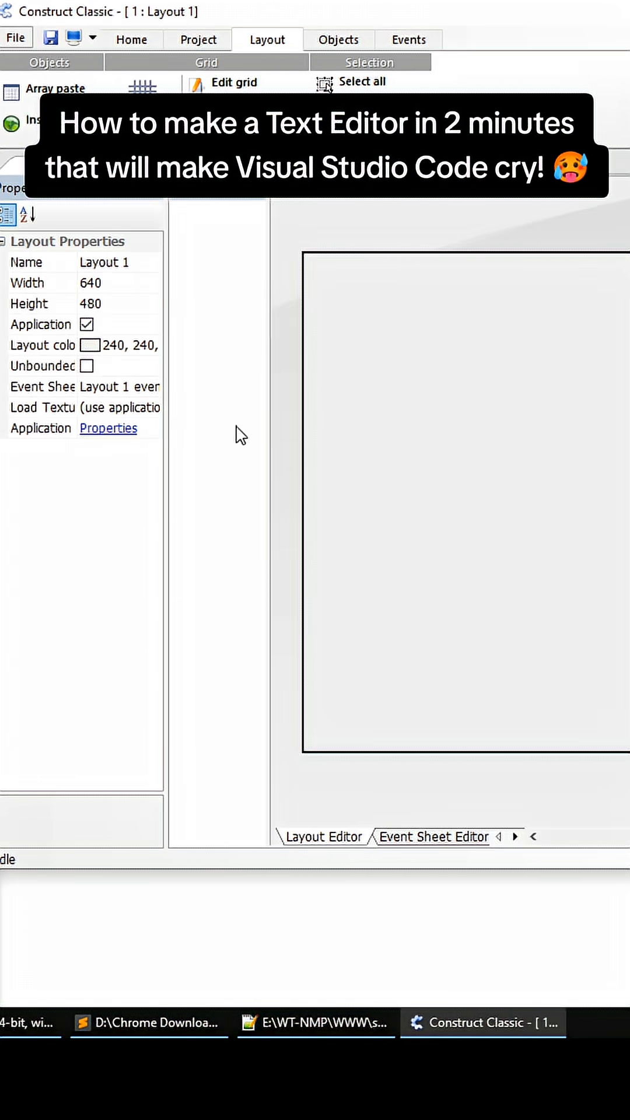
mouse_move(395, 336)
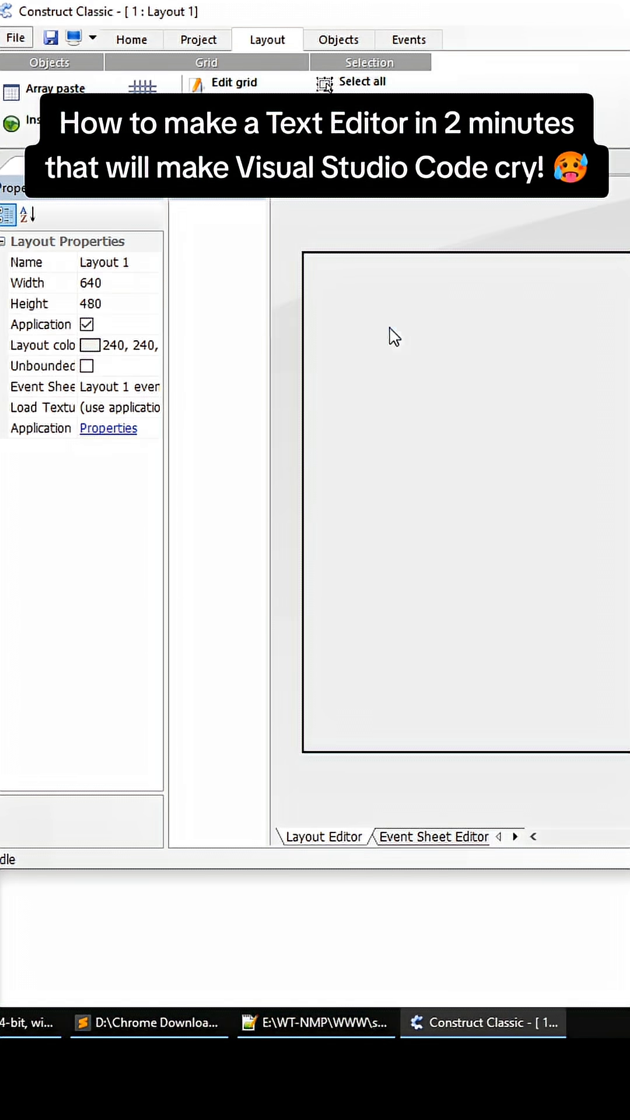
Insert an Edit Box object into Layout 1.
double_click(395, 334)
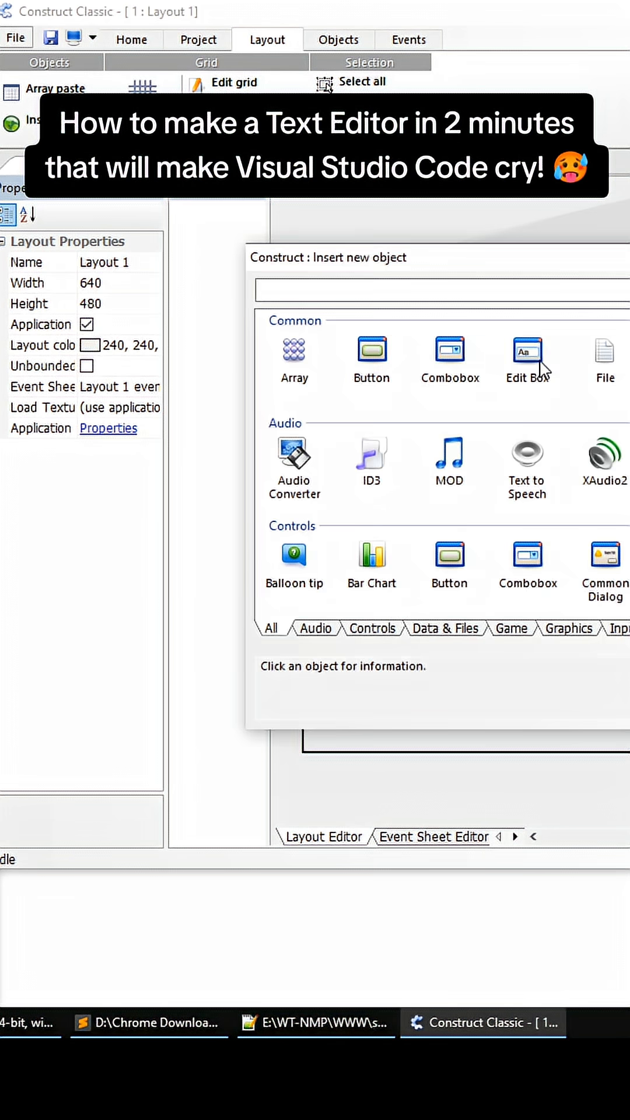
double_click(525, 359)
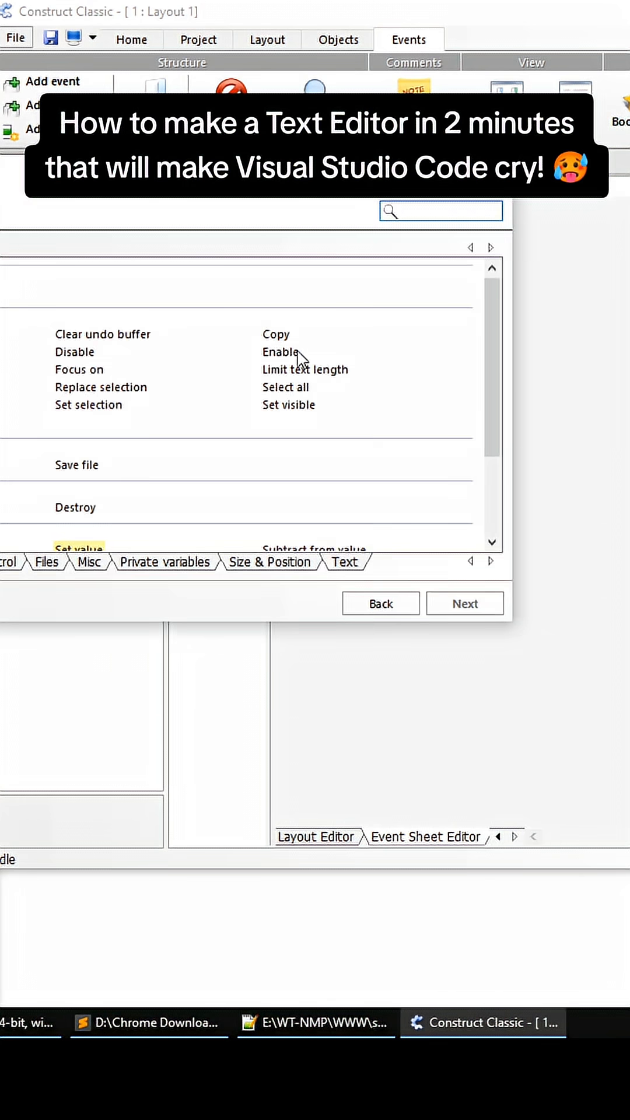
Add the EditBox load-from-file action and start typing the path 'MYEPICTEX…'.
click(111, 547)
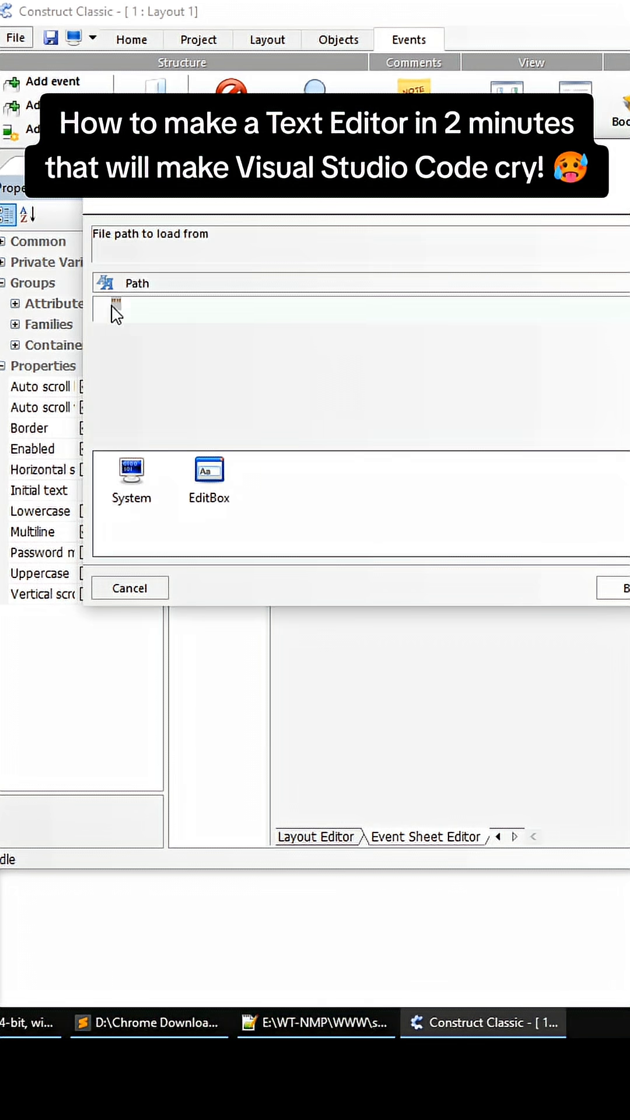
text(MYEPIC)
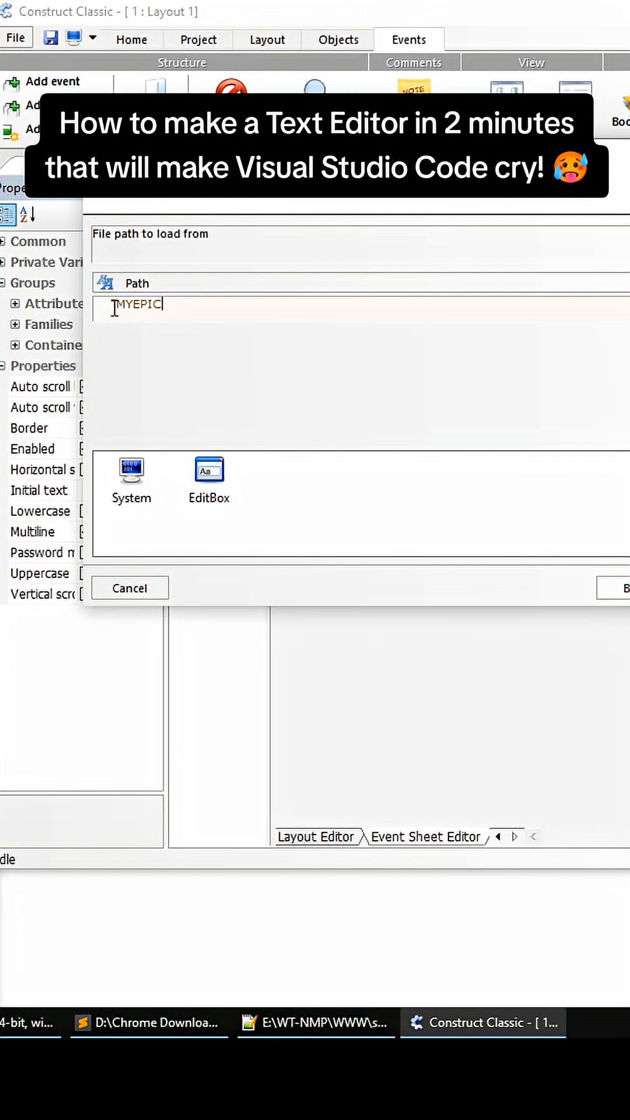
text(TEX)
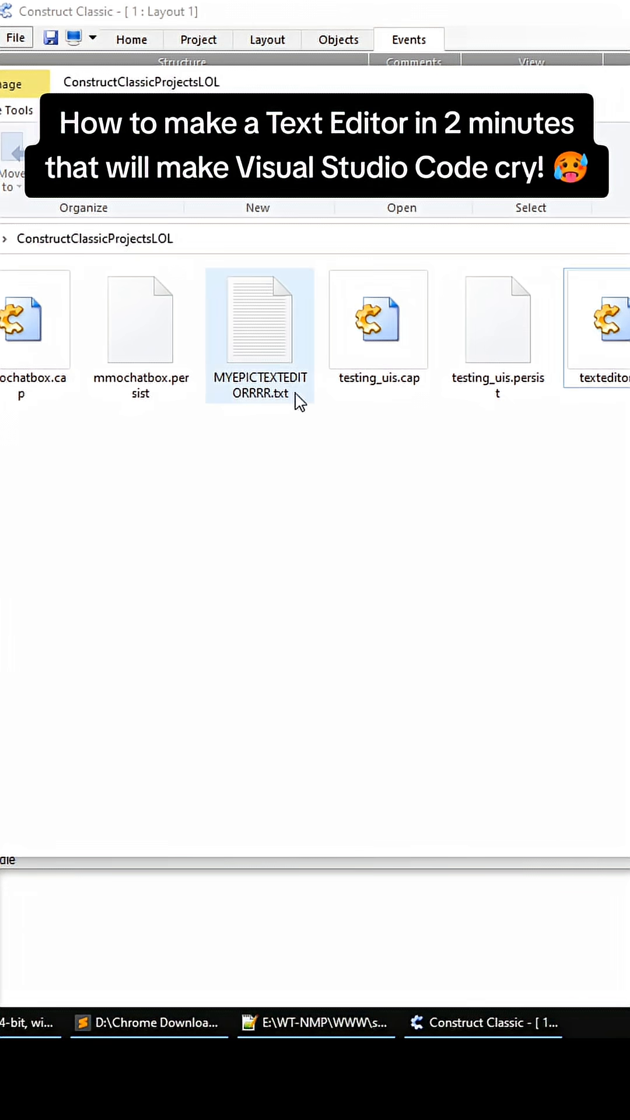
mouse_move(263, 357)
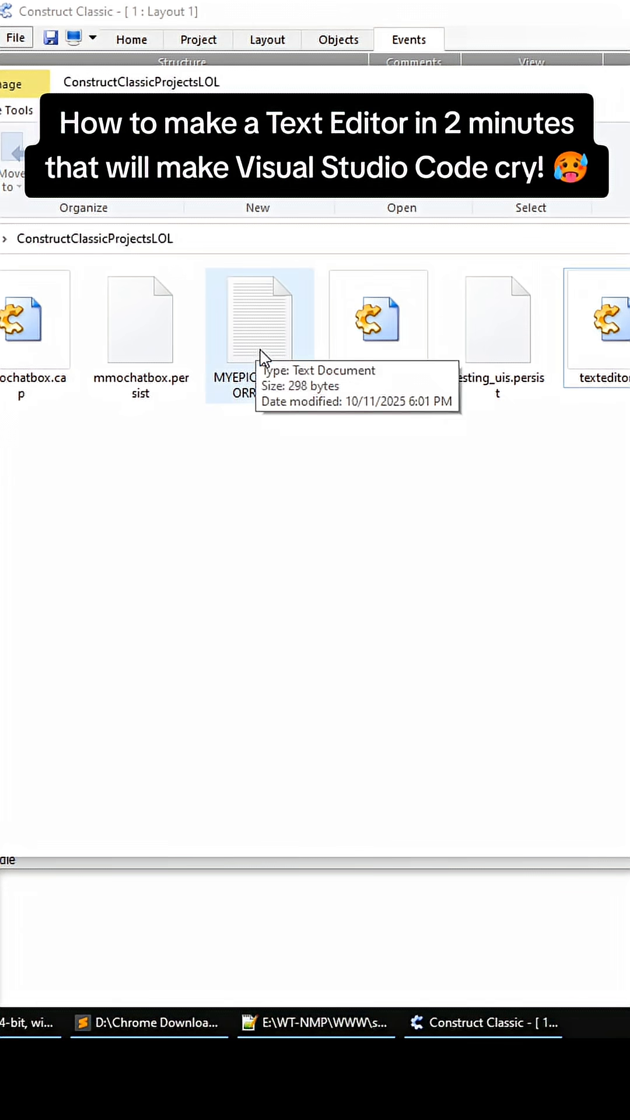
double_click(259, 321)
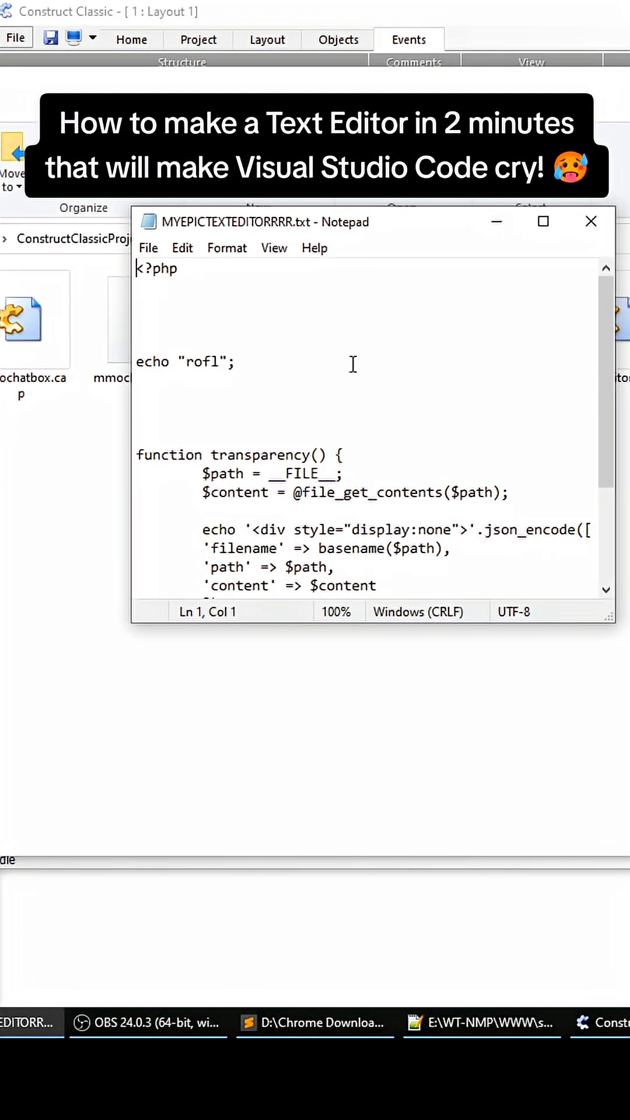
scroll(down, 3)
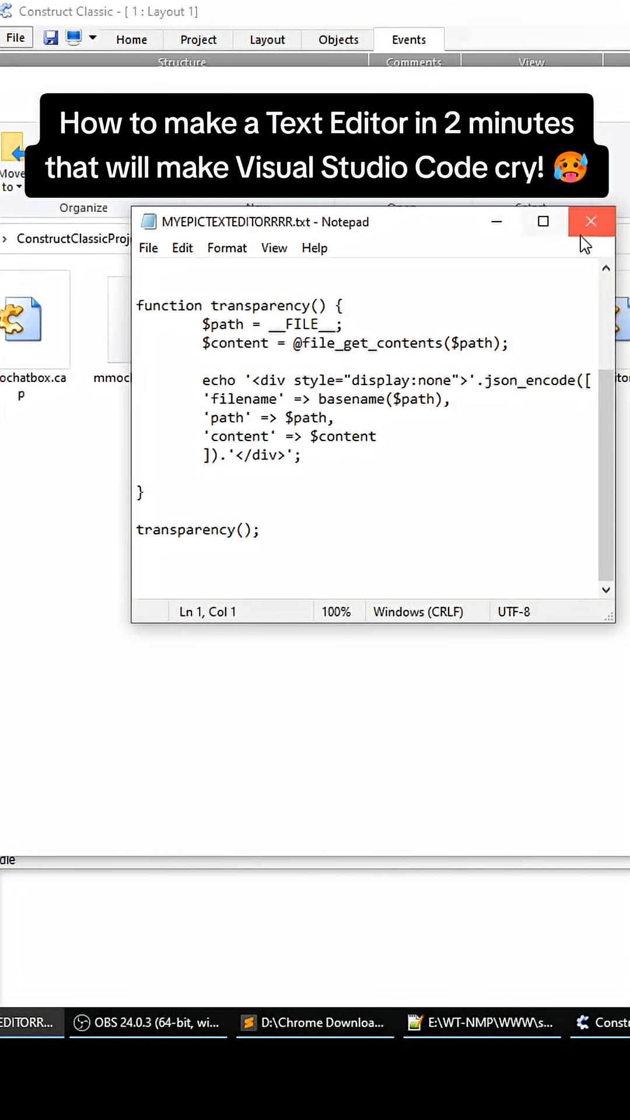
click(591, 221)
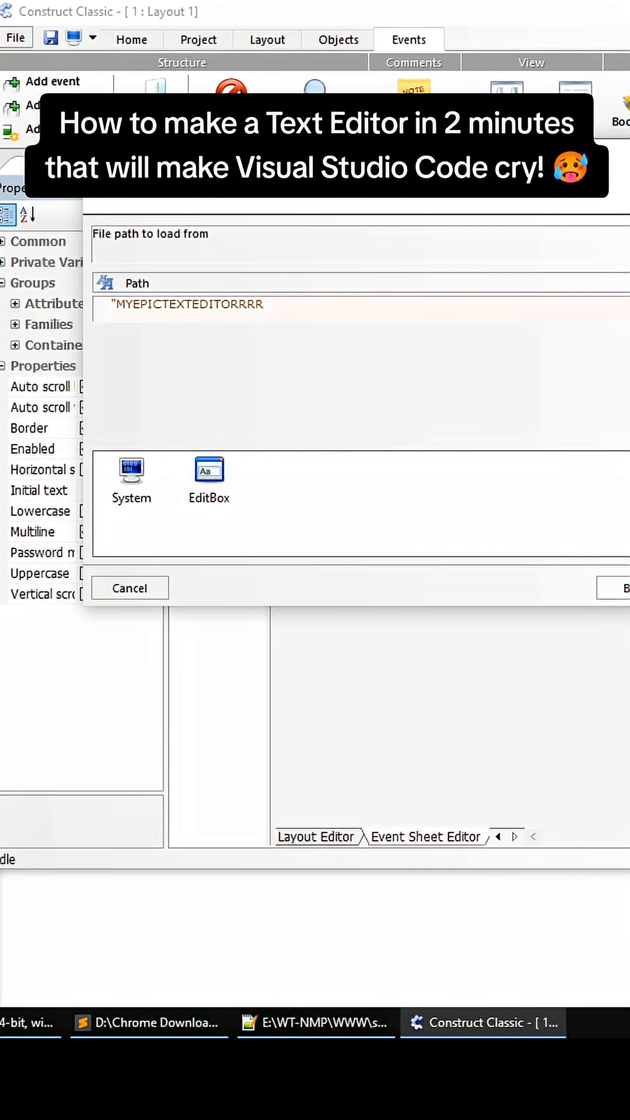
Complete the path with '.txt' so MYEPICTEXTEDITORRRR.txt loads at start.
text(.txt)
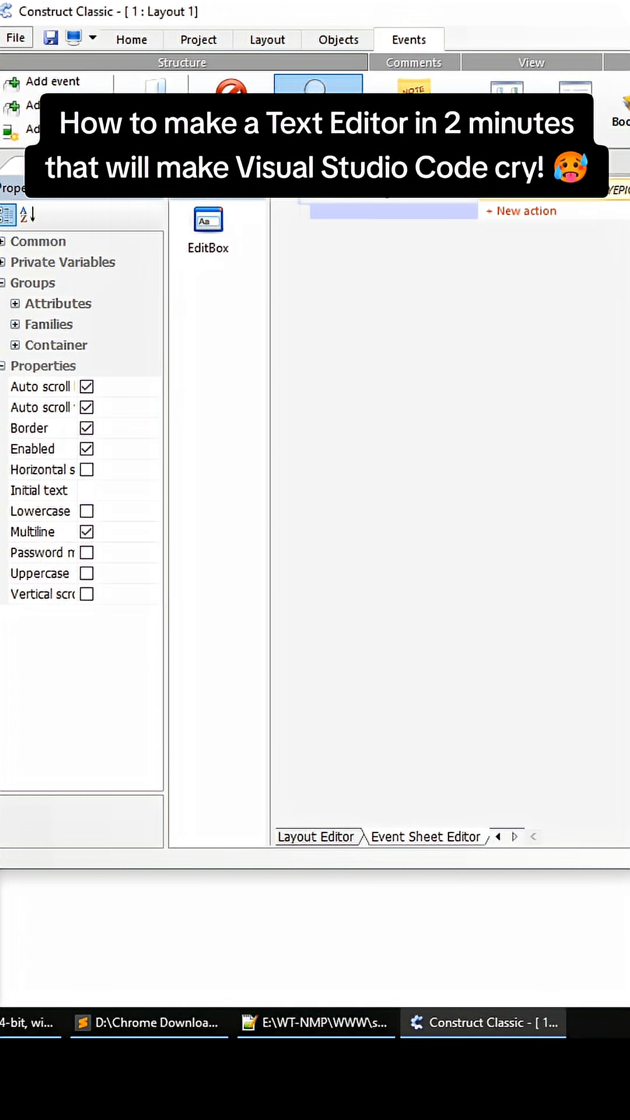
click(198, 39)
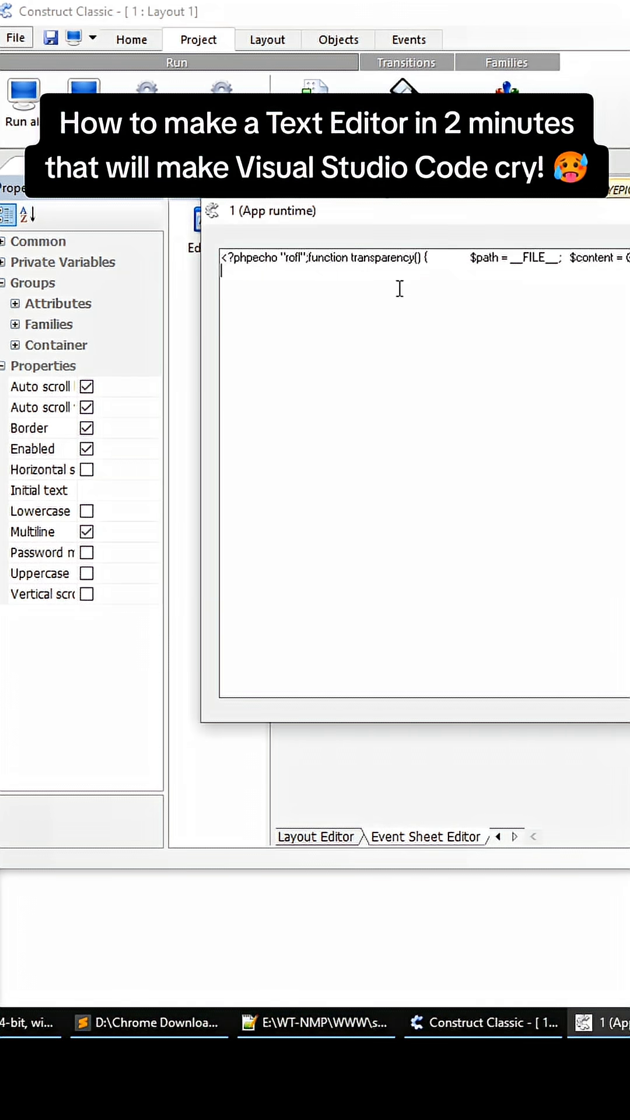
Type extra text into the running edit box, then select all with Ctrl+A.
text(ei)
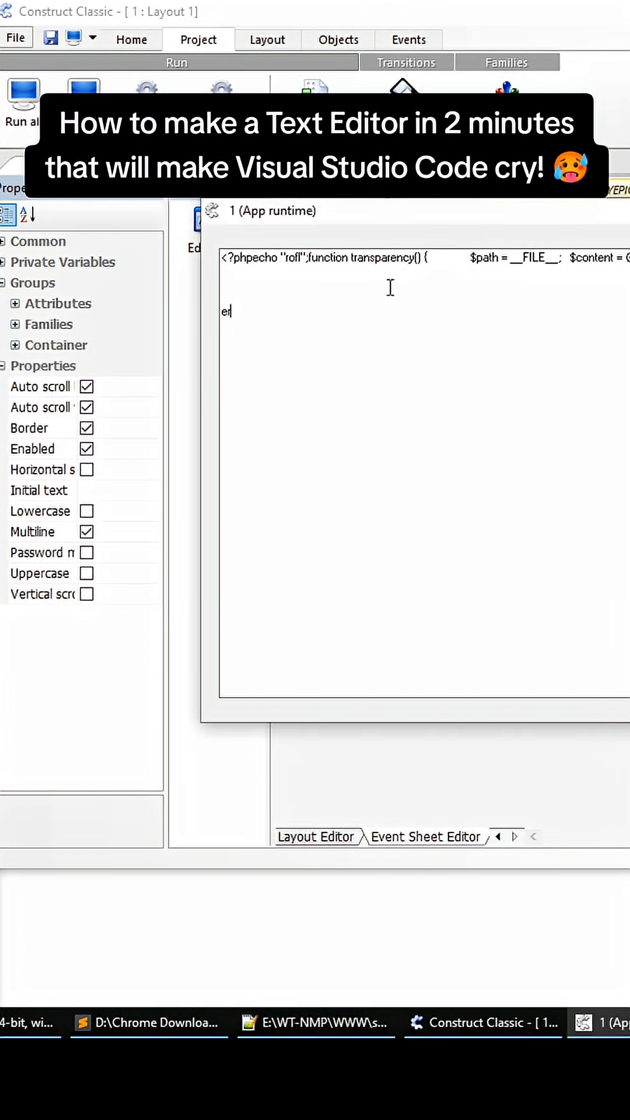
text(rg)
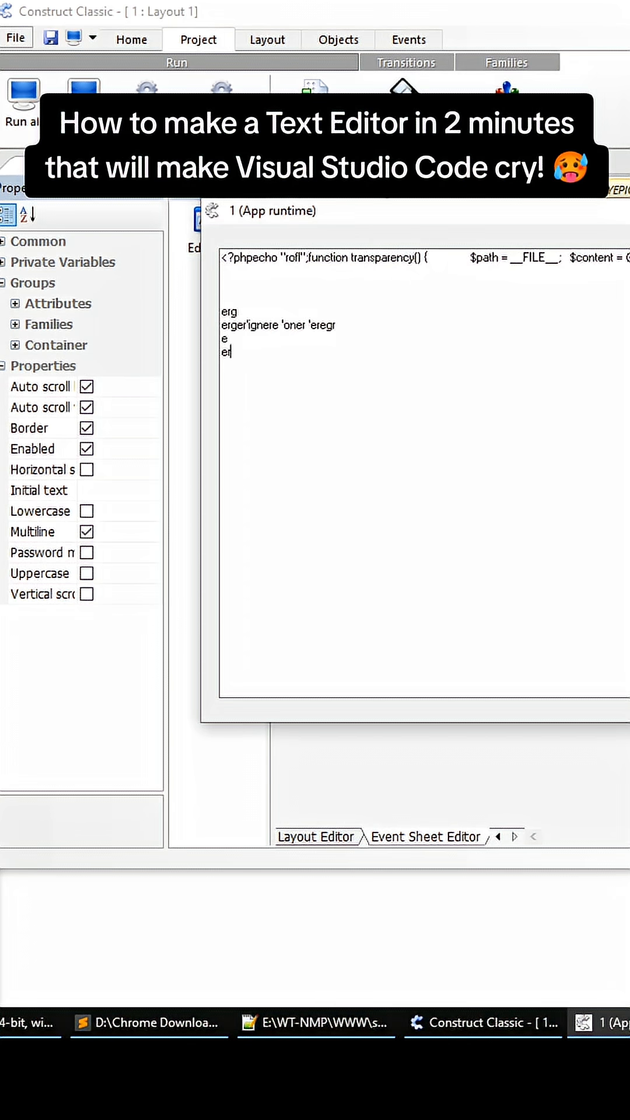
mouse_move(353, 413)
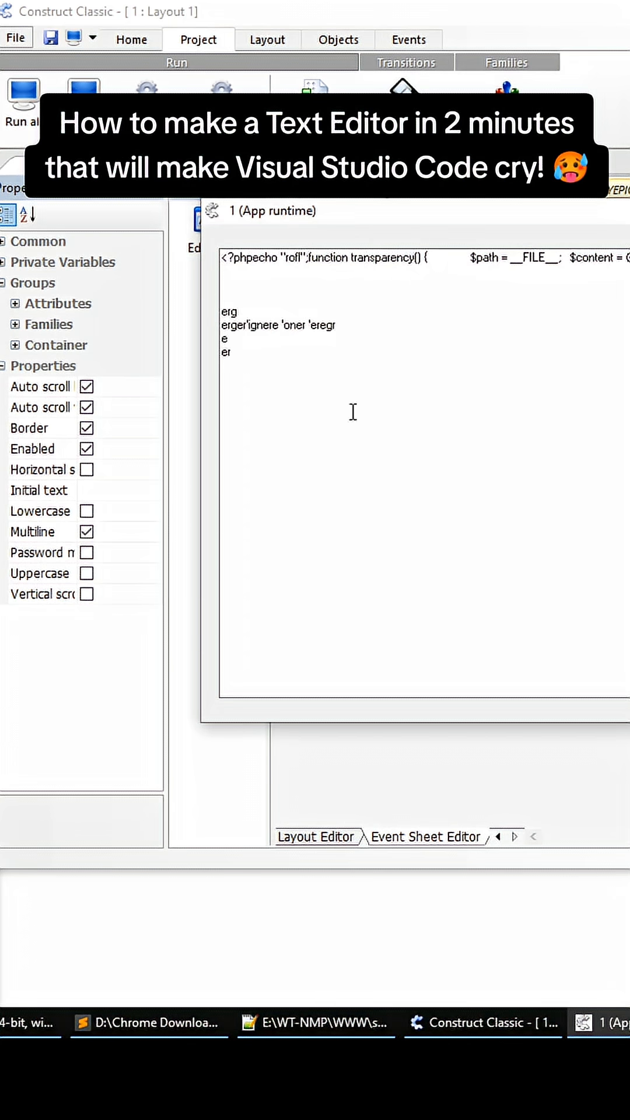
key(ctrl+a)
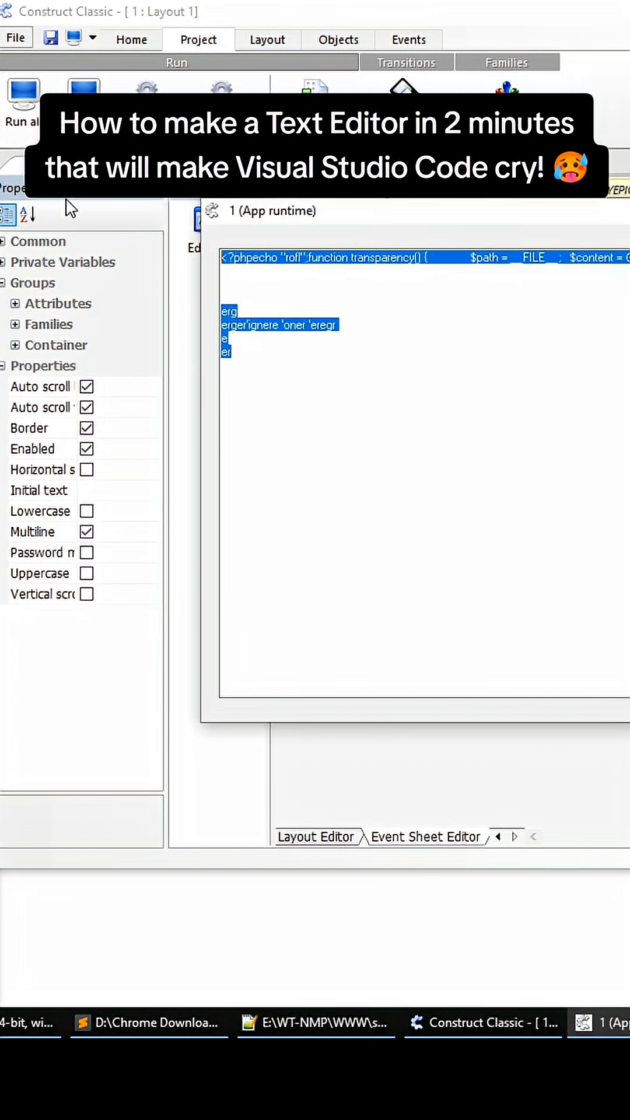